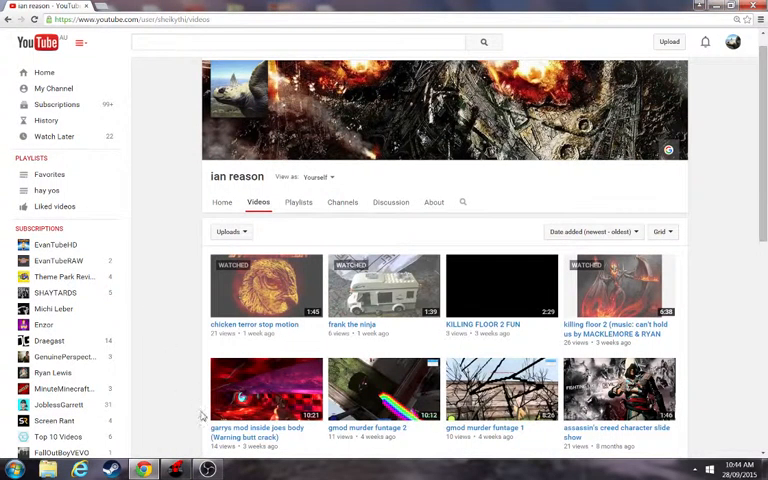
mouse_move(176, 468)
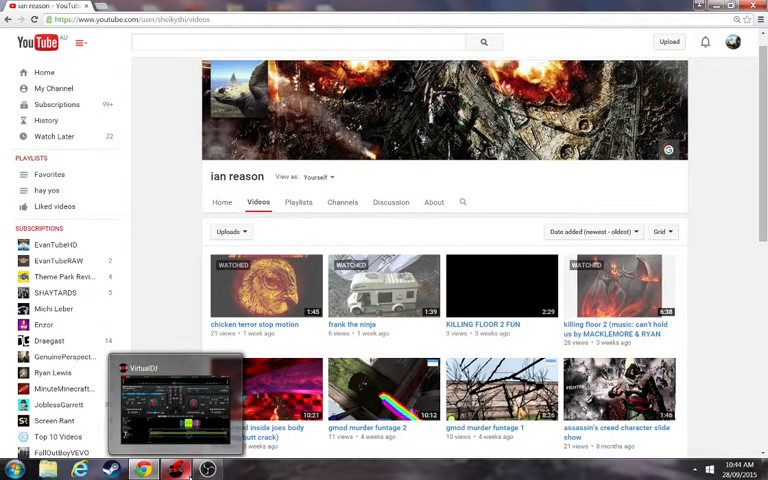